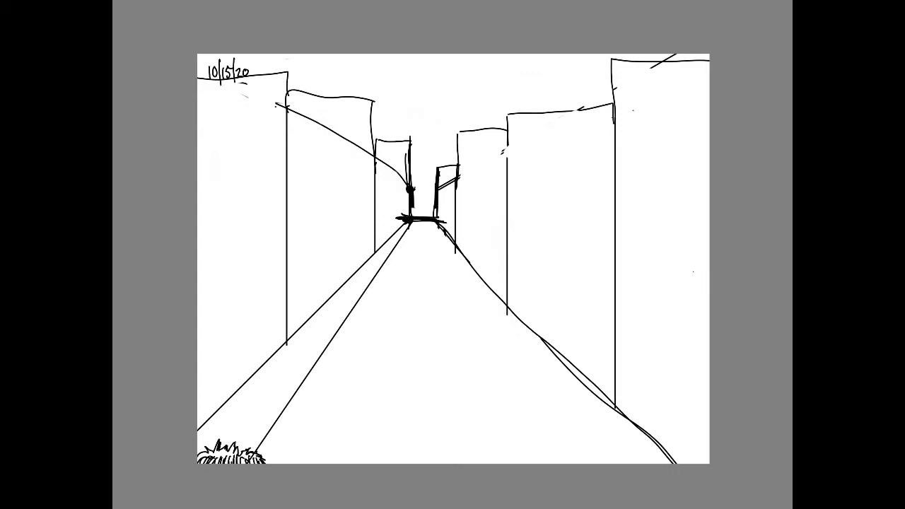
Step: Sketch a building edge stroke converging toward the vanishing point
left_click_drag(396, 221, 441, 221)
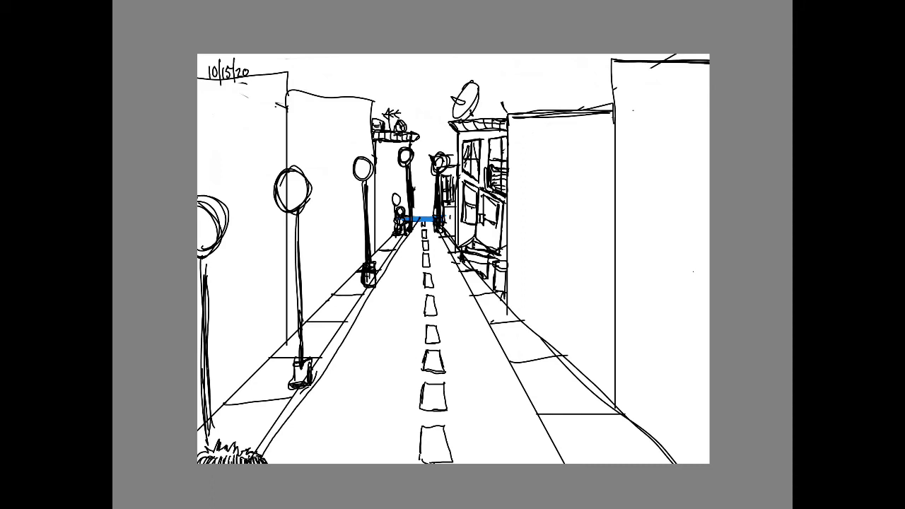
Step: Sketch a small pedestrian figure on the left sidewalk near the lamp posts
left_click_drag(337, 226, 346, 311)
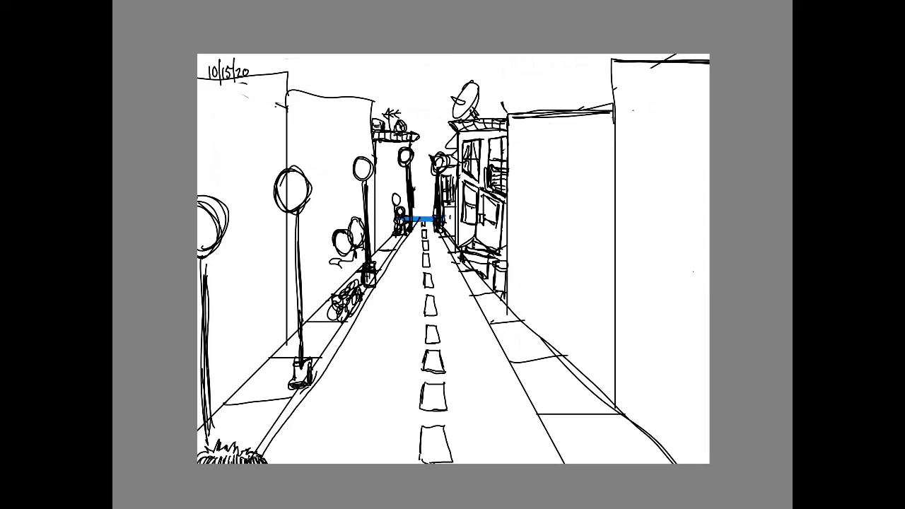